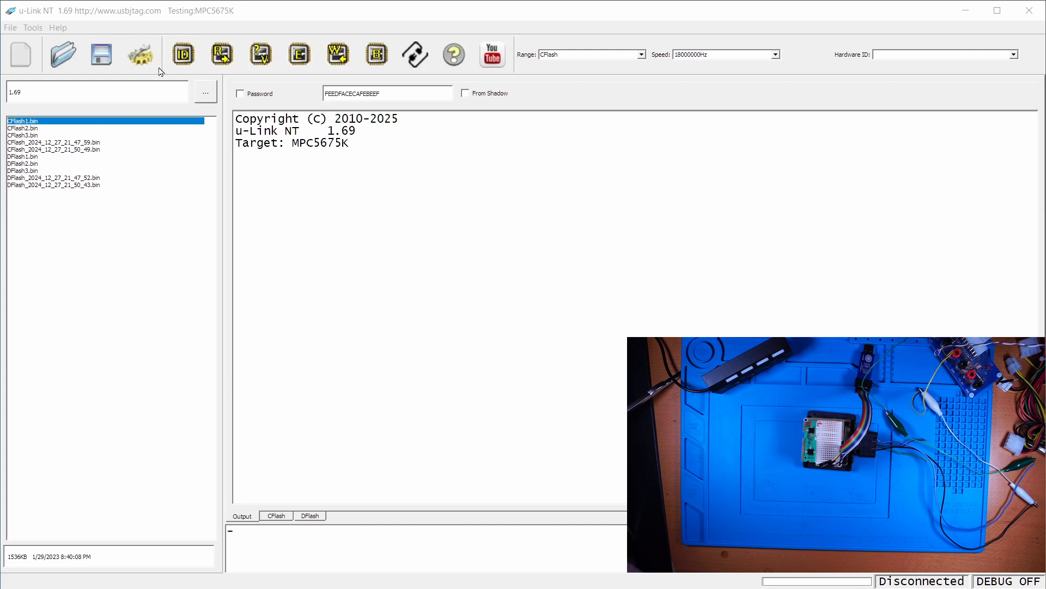
Step: Review the configuration and file saving settings, accept them, and close the JTAG pinout reference
click(140, 54)
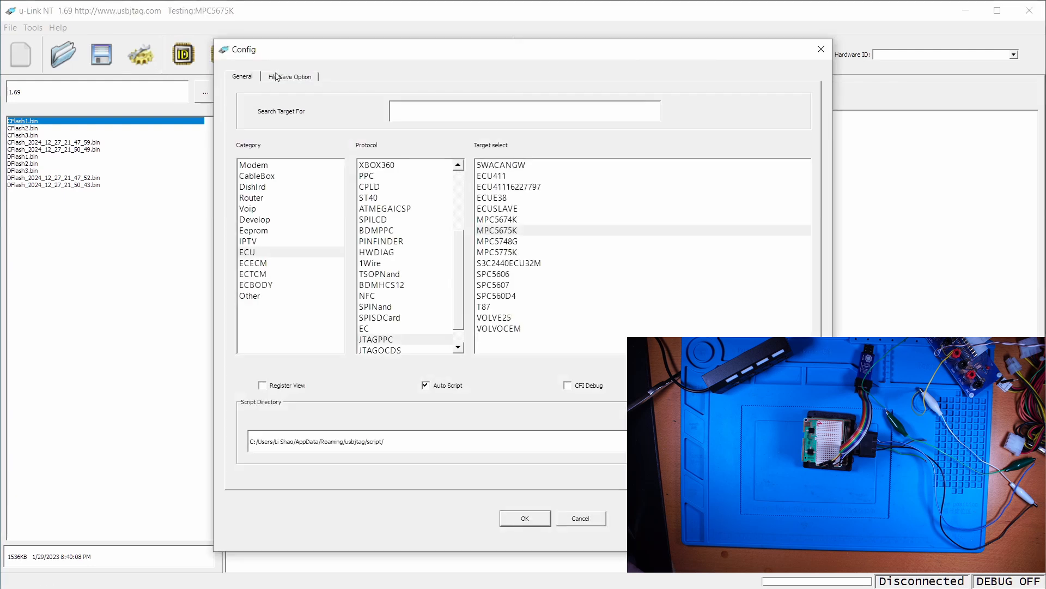
click(290, 76)
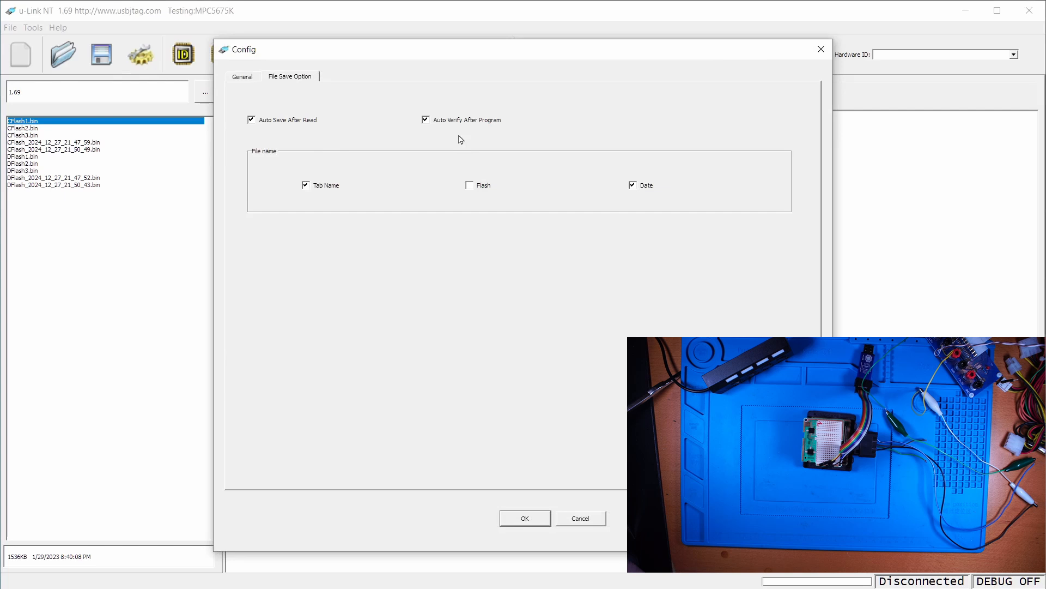
mouse_move(260, 90)
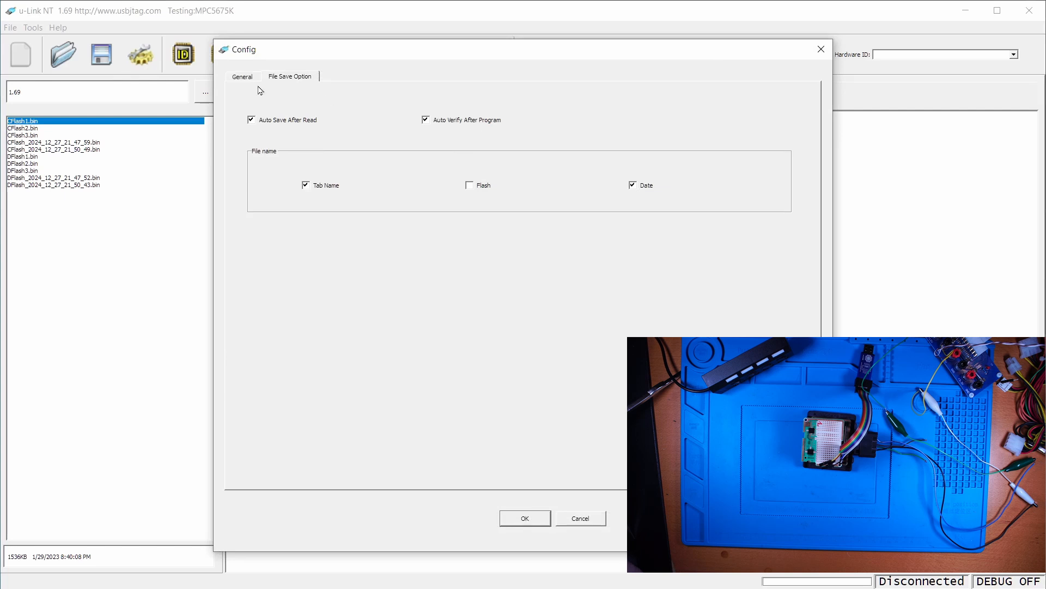
click(242, 76)
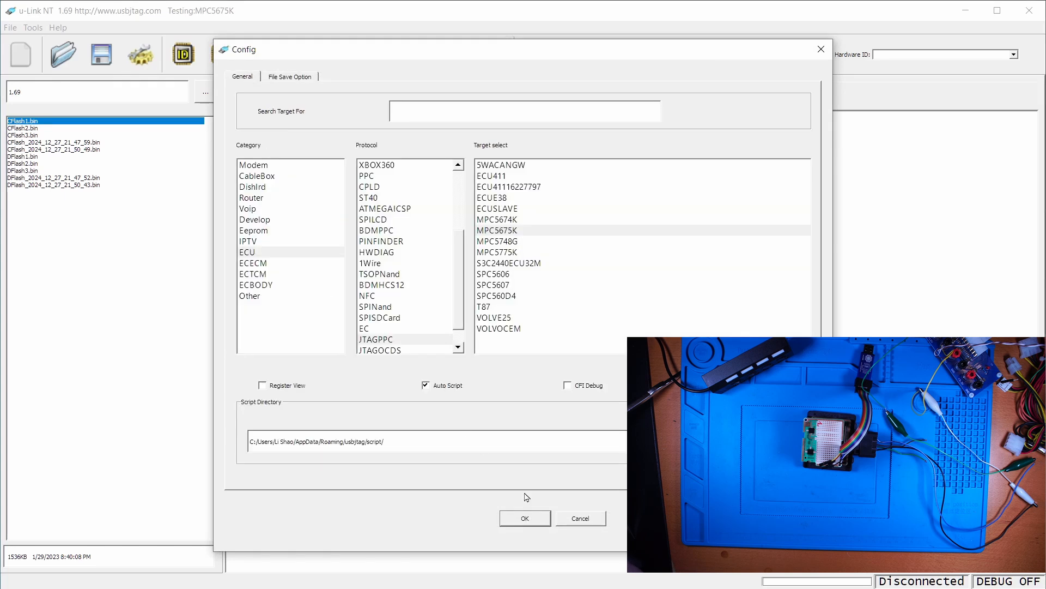
click(524, 518)
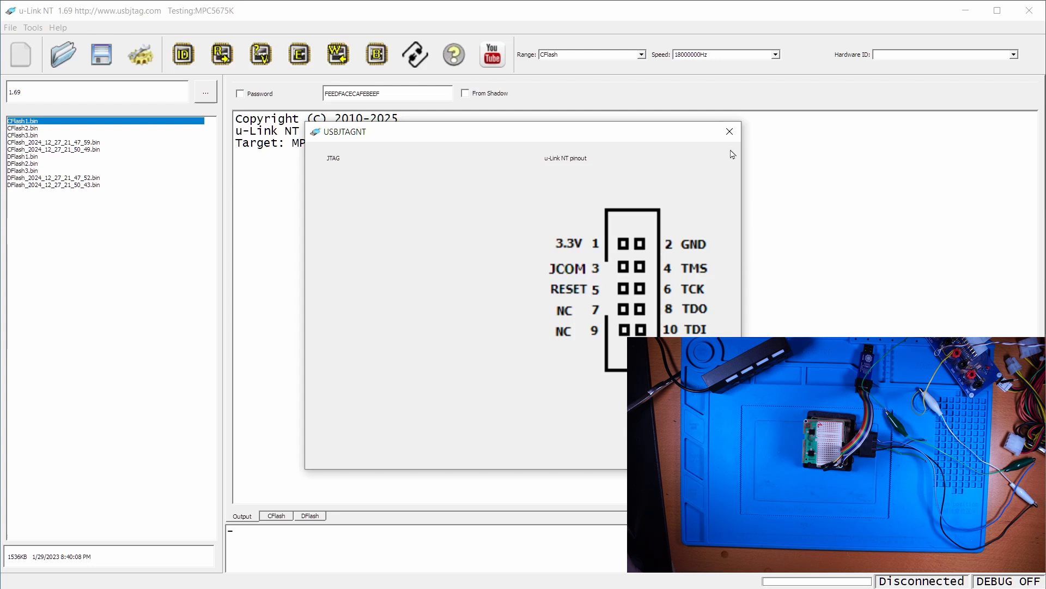
click(729, 131)
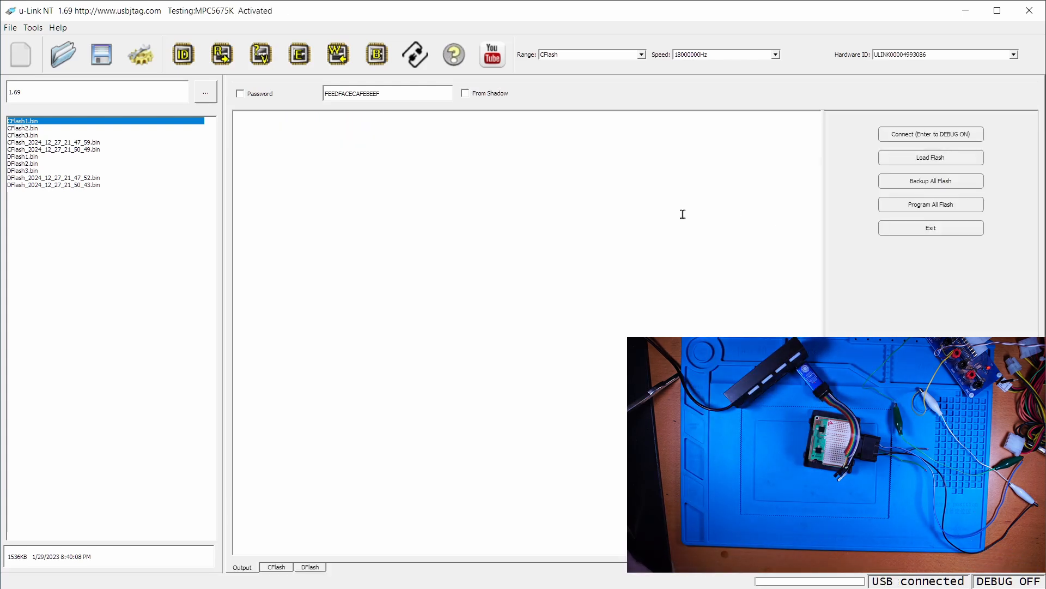
mouse_move(882, 130)
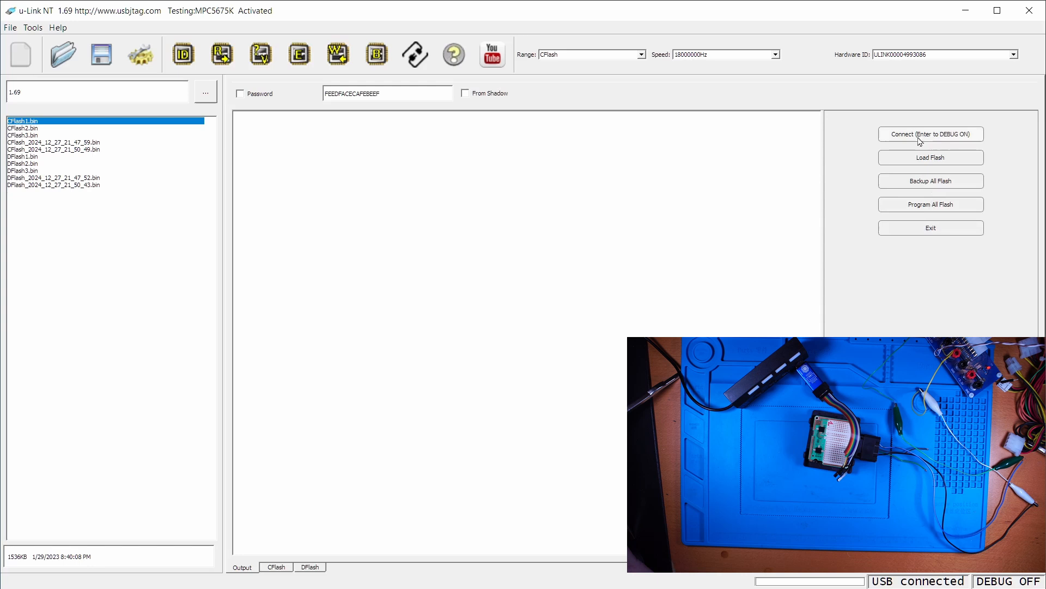
Step: Connect to the MPC5675K in debug mode and back up all flash, saving the data flash file
click(929, 134)
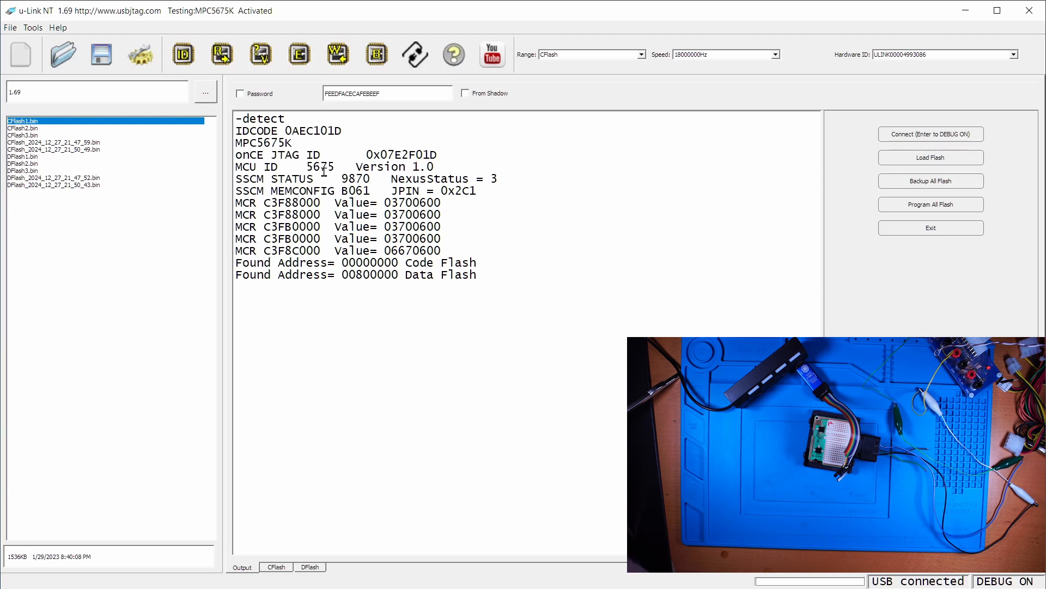
mouse_move(828, 186)
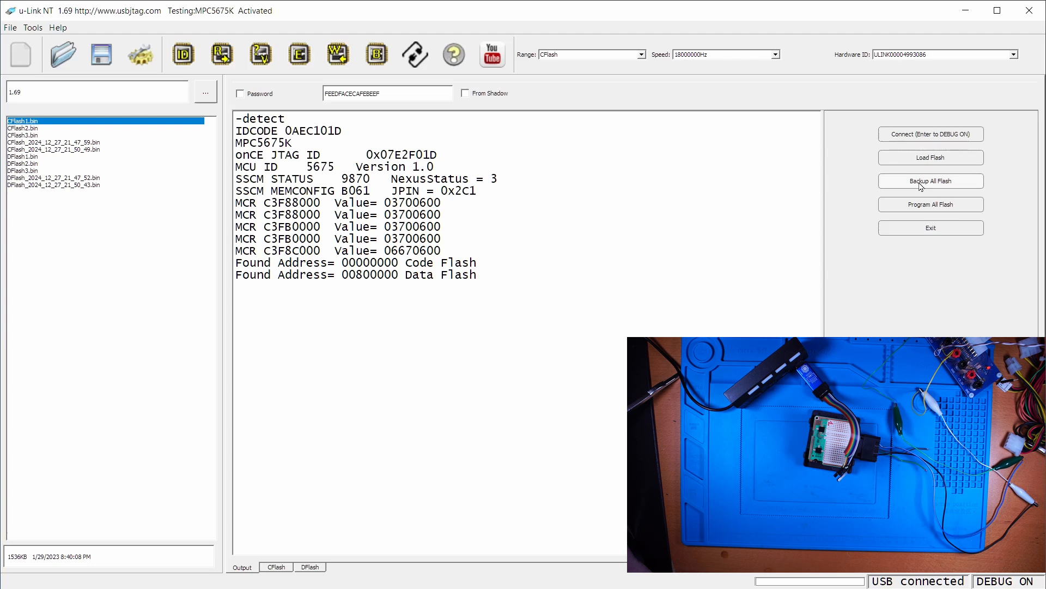
click(930, 181)
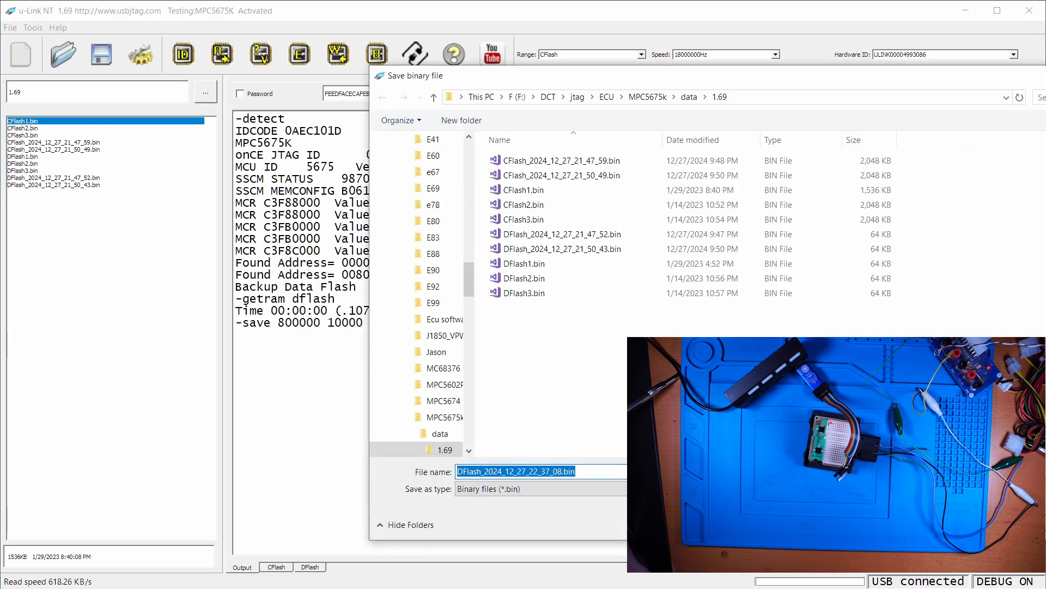
click(614, 471)
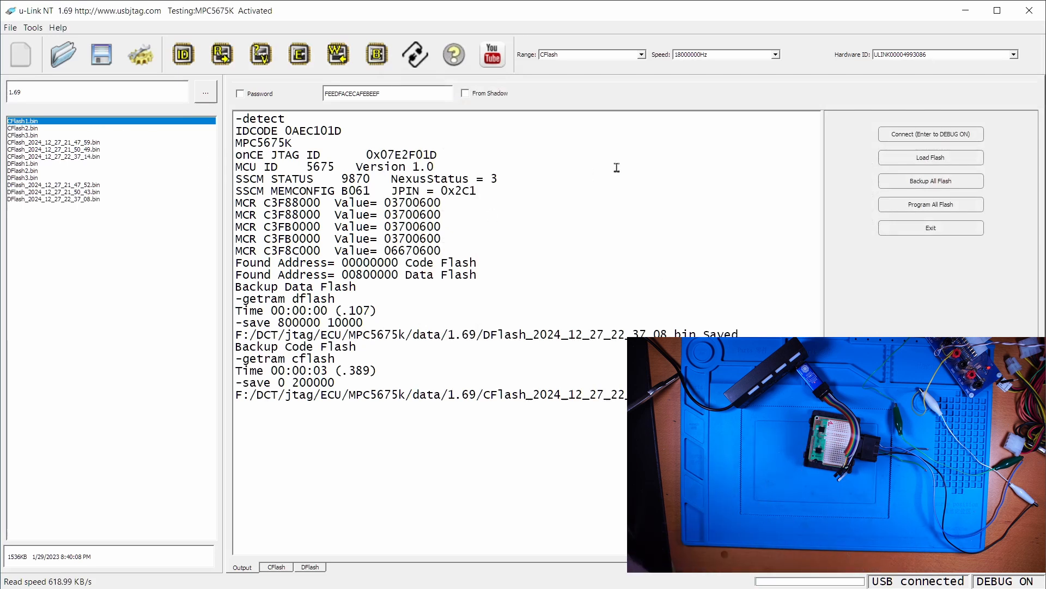
Step: Load CFlash2.bin from the 1.69 data folder as the code flash image
click(930, 157)
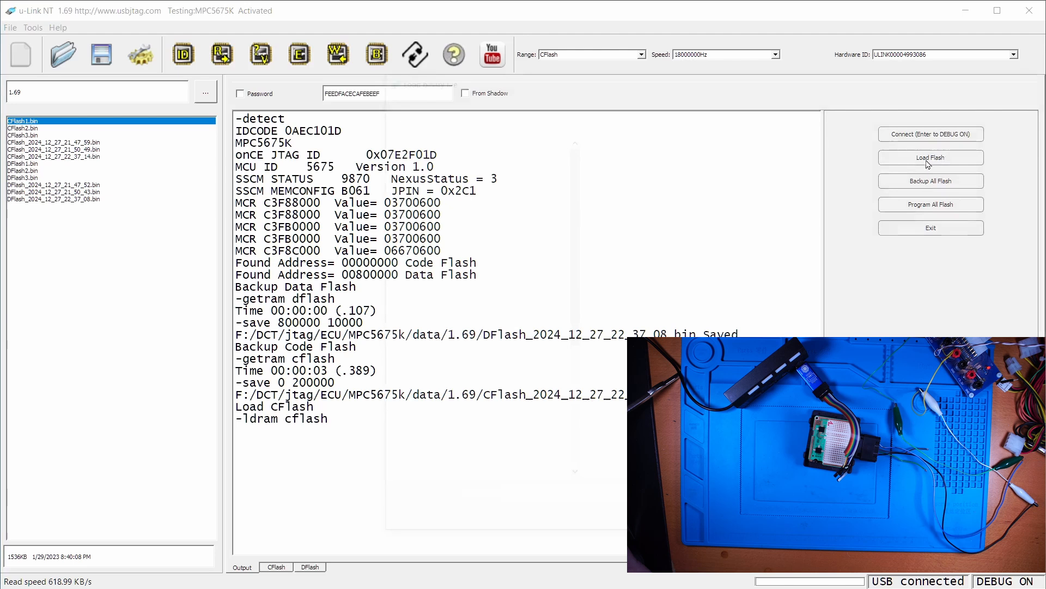
click(929, 157)
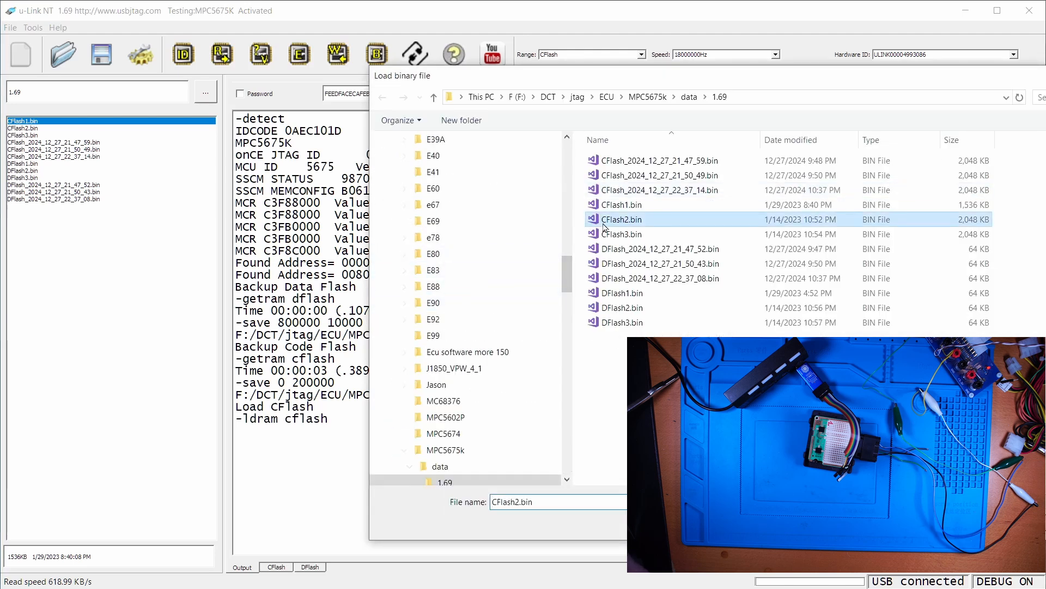
click(444, 400)
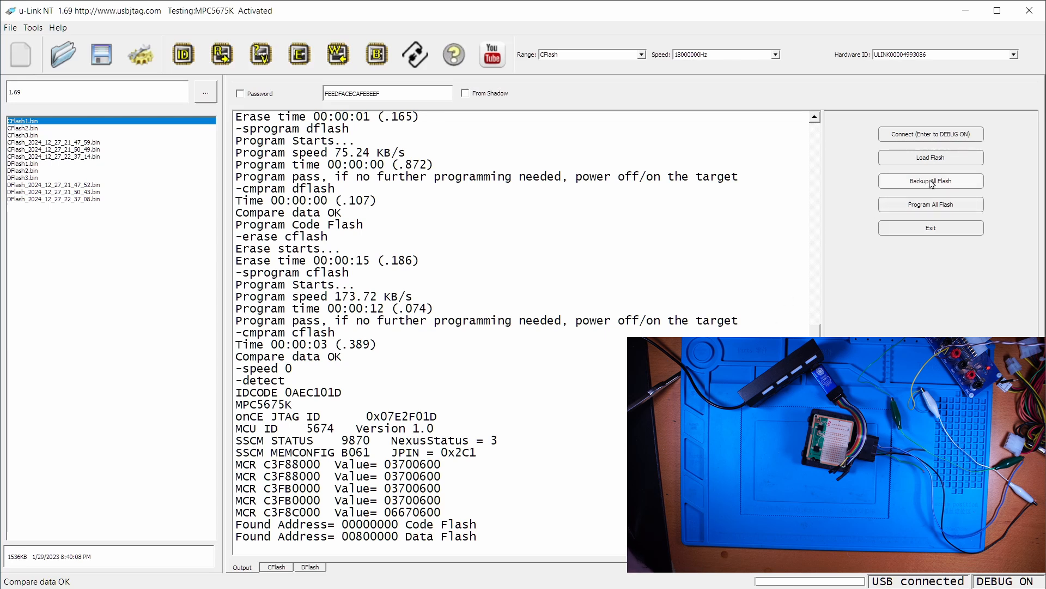
Step: Back up all flash from the reprogrammed ECU, saving new DFlash and CFlash backup files
click(930, 181)
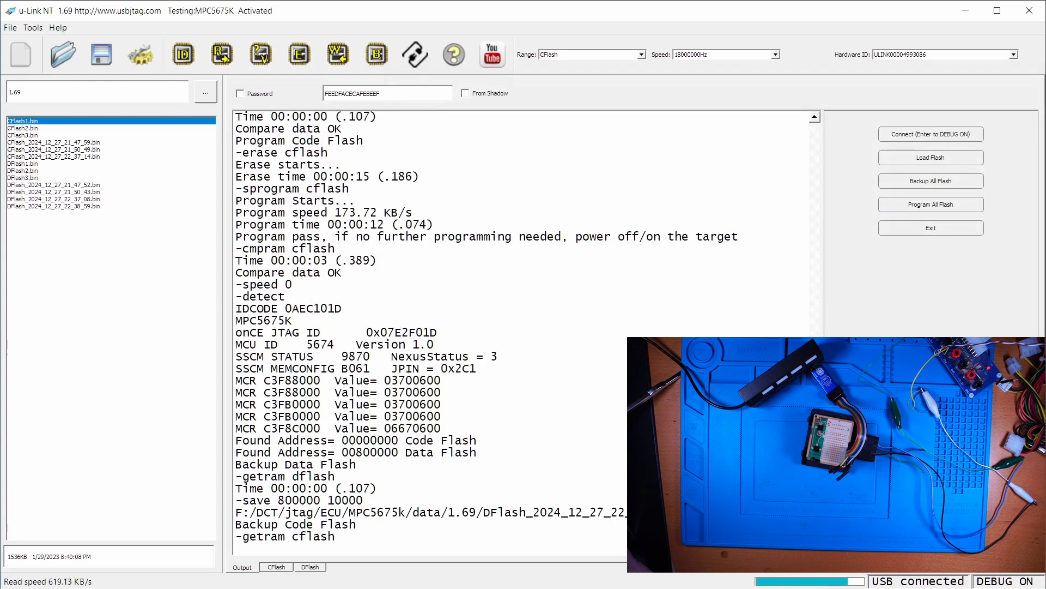
click(929, 181)
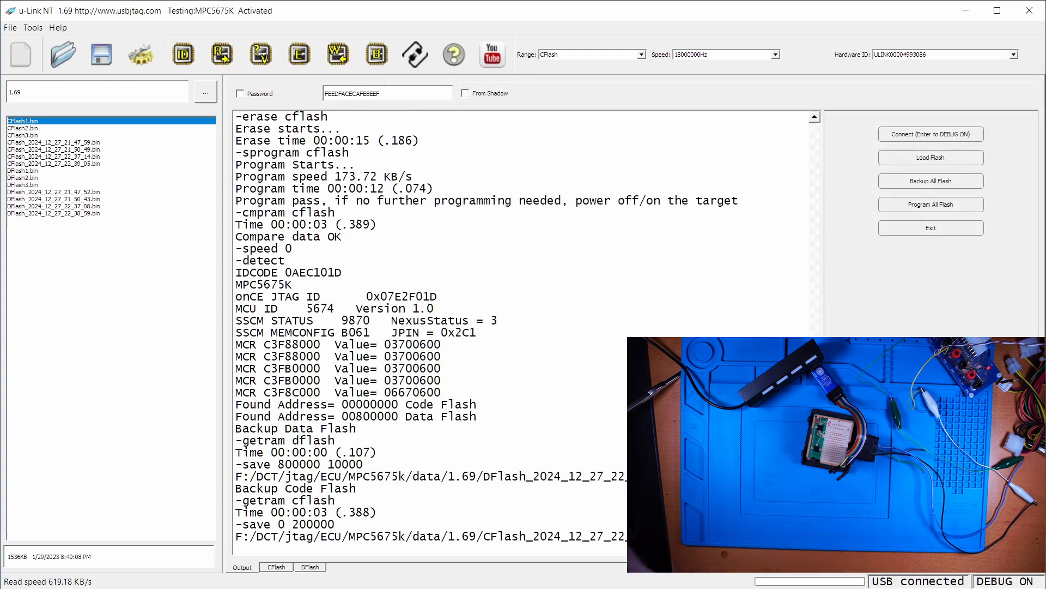
click(930, 157)
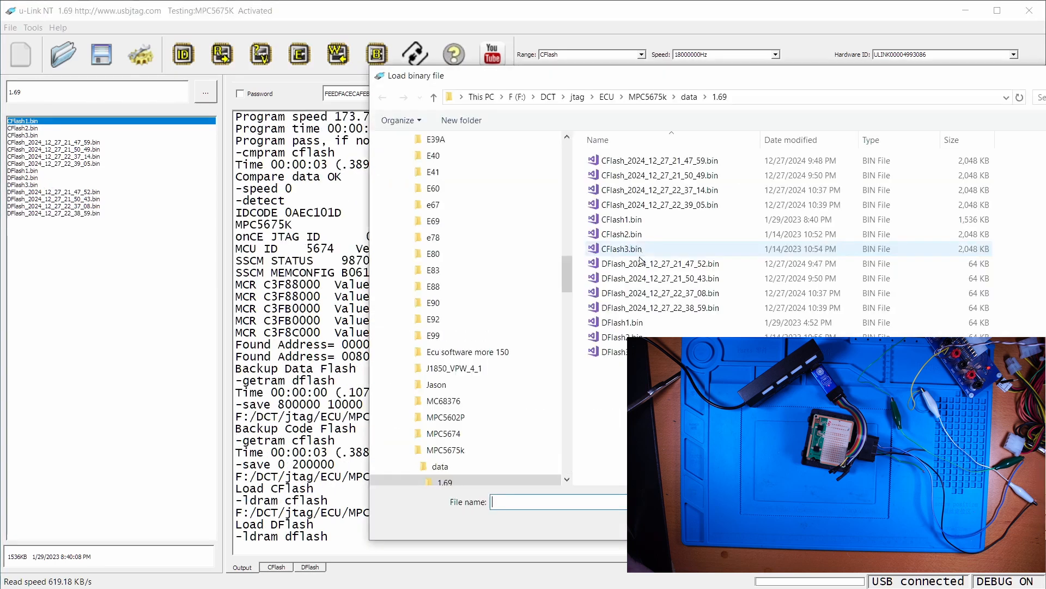
Step: Load DFlash3.bin as the data flash image and confirm programming all flash onto the ECU
click(620, 249)
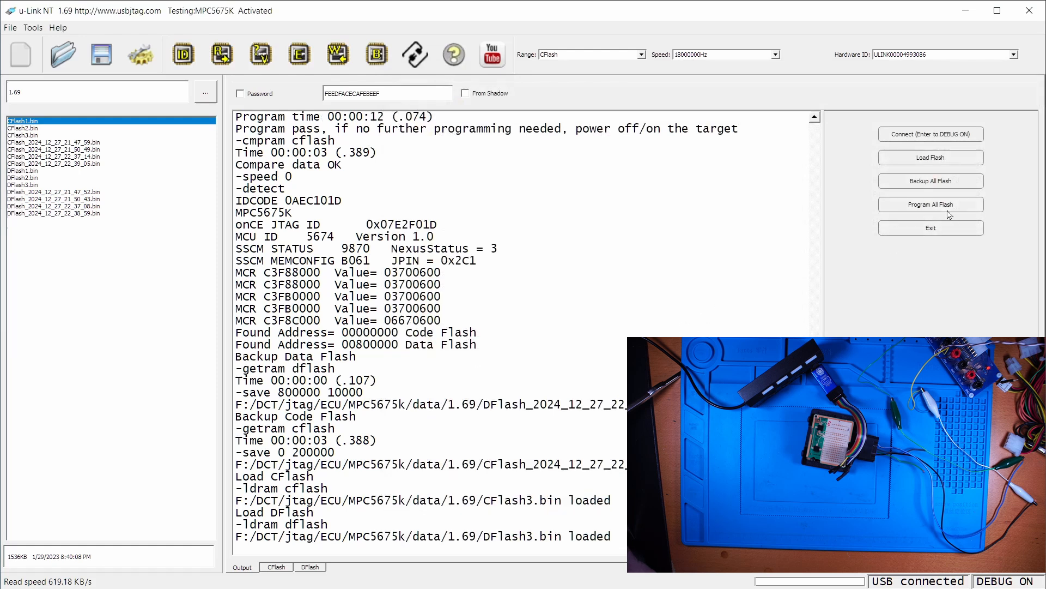
click(930, 204)
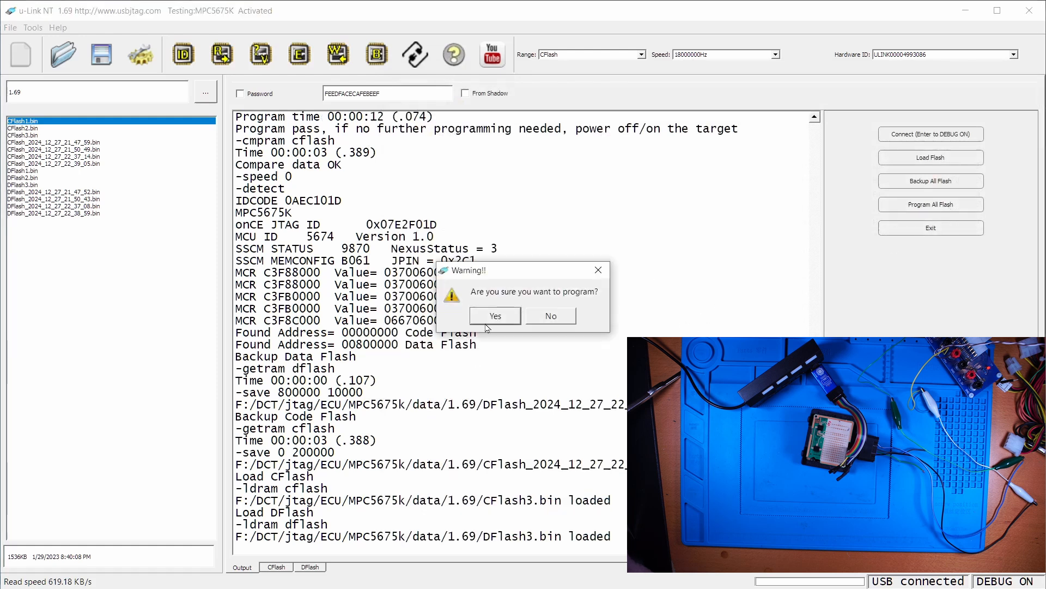
click(495, 315)
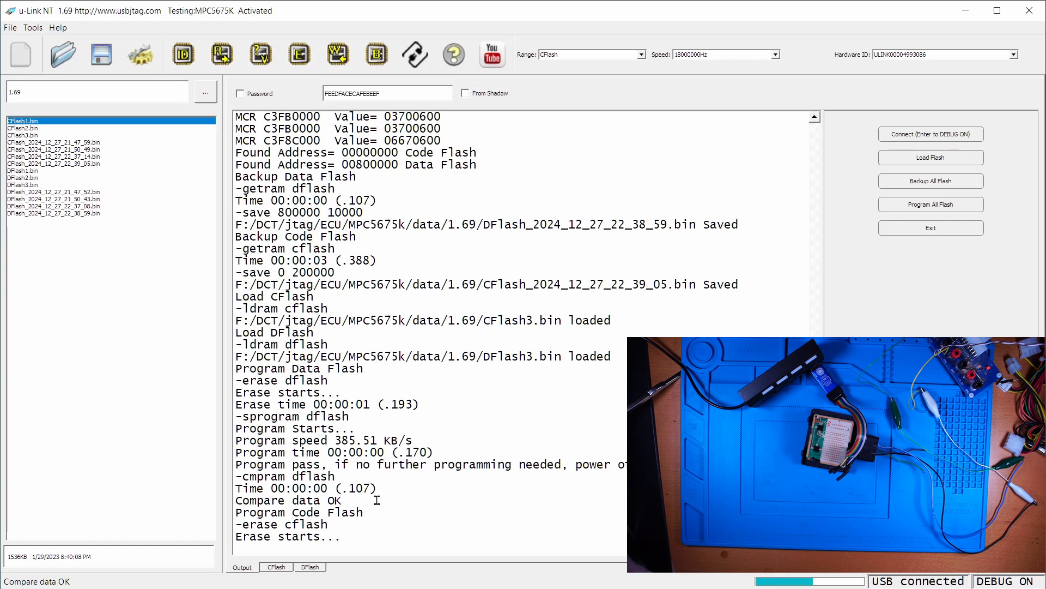
mouse_move(385, 488)
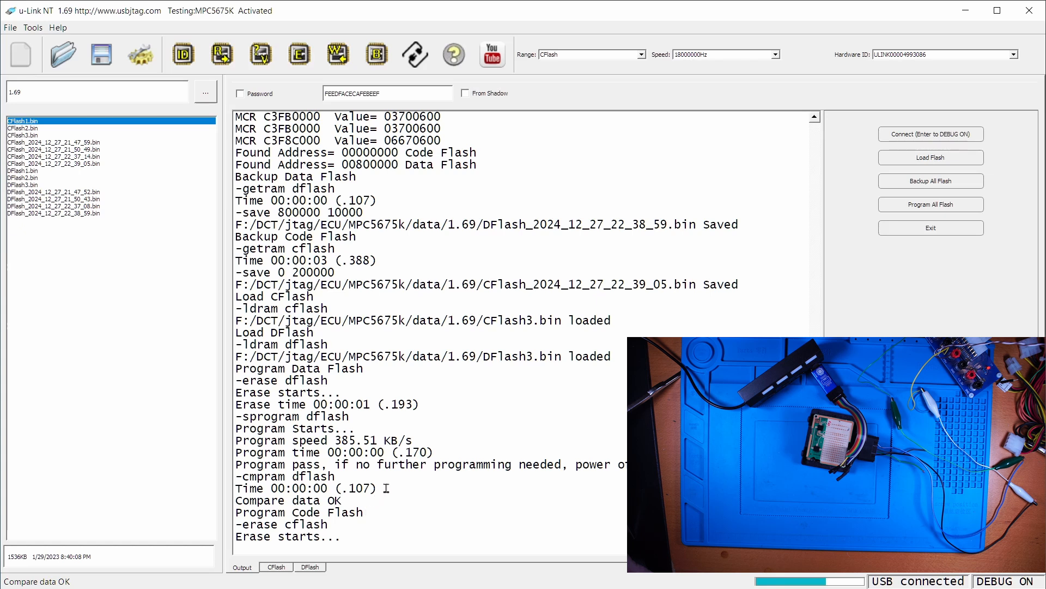